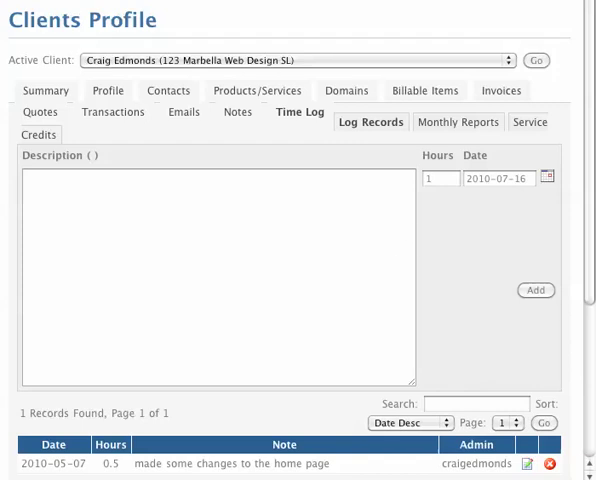
{"action": "mouse_move", "coordinate": [368, 174]}
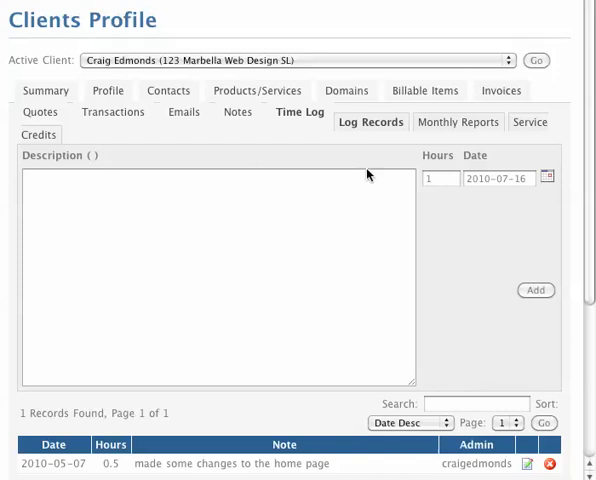
{"action": "mouse_move", "coordinate": [448, 128]}
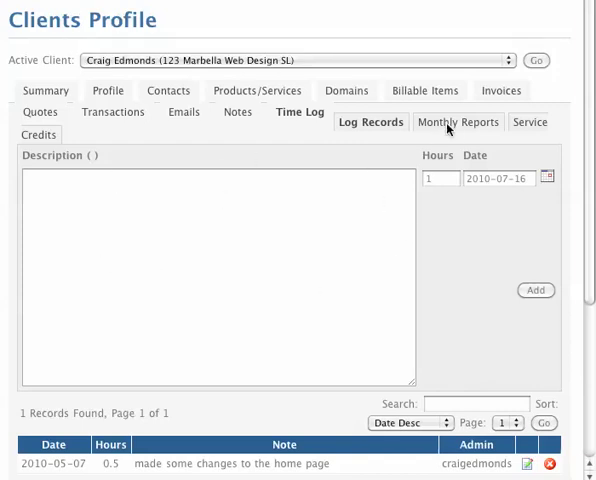
Step: Review the 2010 monthly report showing May's 0.5 used hours and 9.5 balance
{"action": "left_click", "coordinate": [458, 122]}
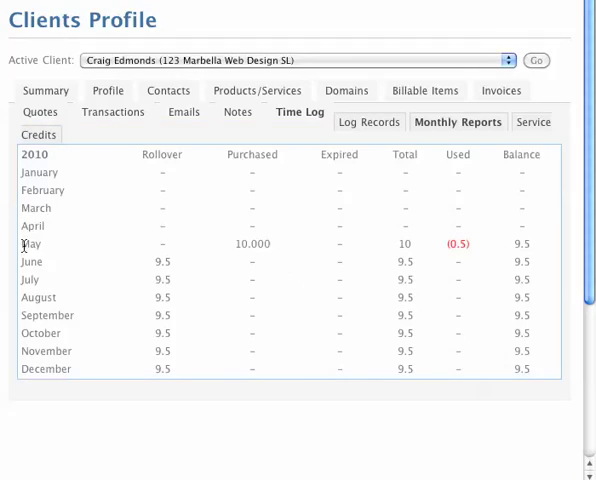
{"action": "double_click", "coordinate": [252, 244]}
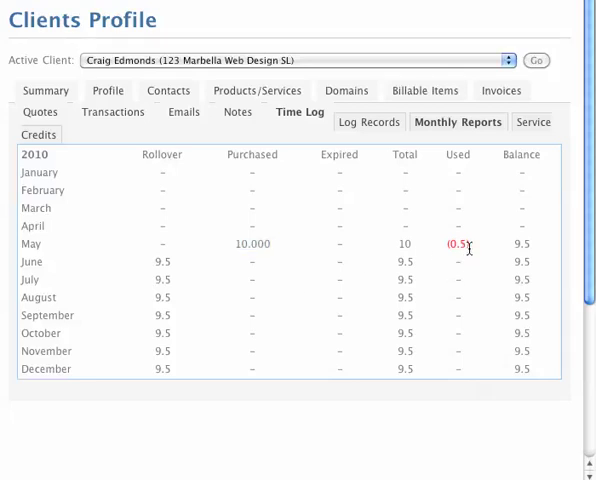
{"action": "left_click", "coordinate": [456, 244]}
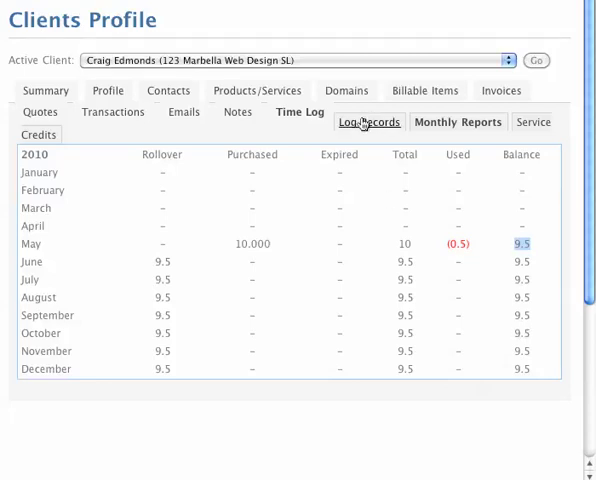
Step: Add a 0.5-hour log entry for changing links on the contact us page
{"action": "left_click", "coordinate": [368, 122]}
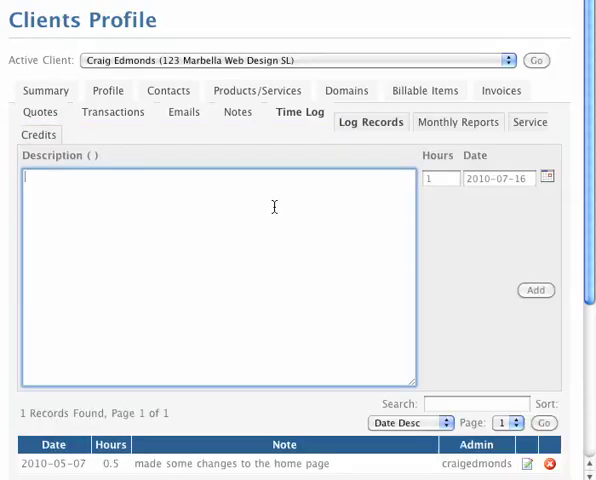
{"action": "type", "text": "changed some links on the cont"}
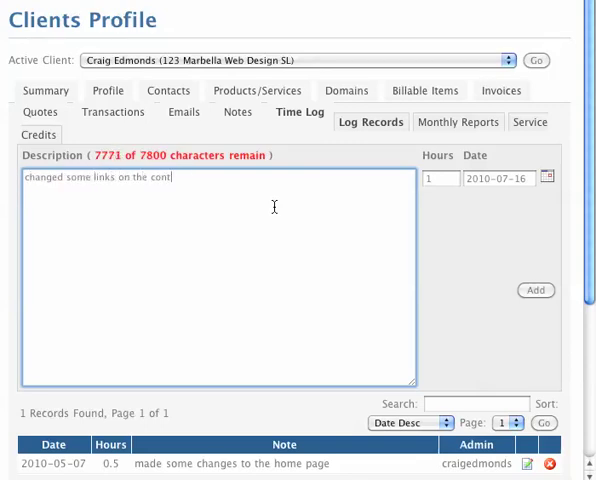
{"action": "type", "text": "act us page."}
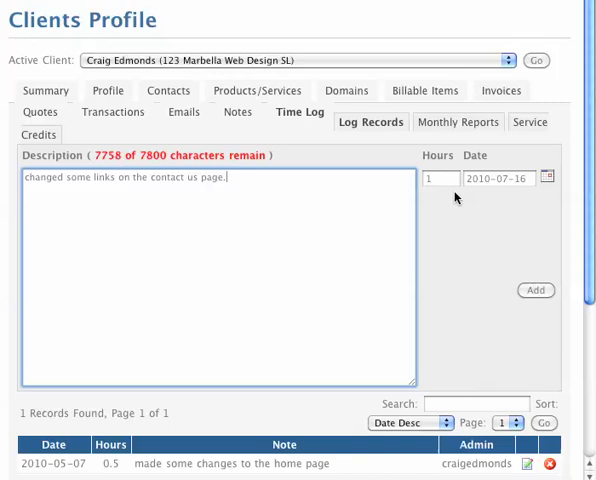
{"action": "left_click", "coordinate": [440, 180]}
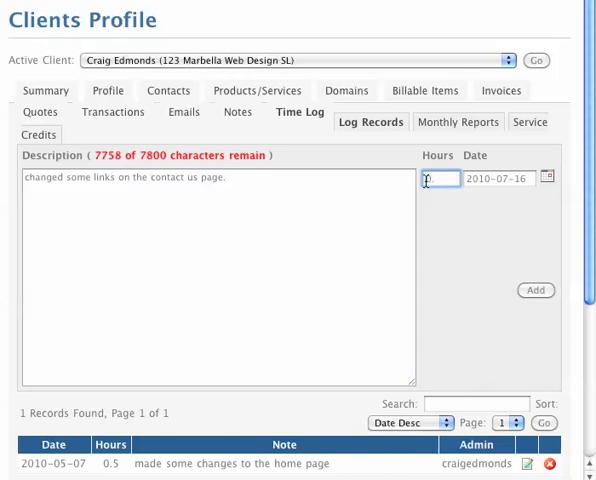
{"action": "type", "text": "0.5"}
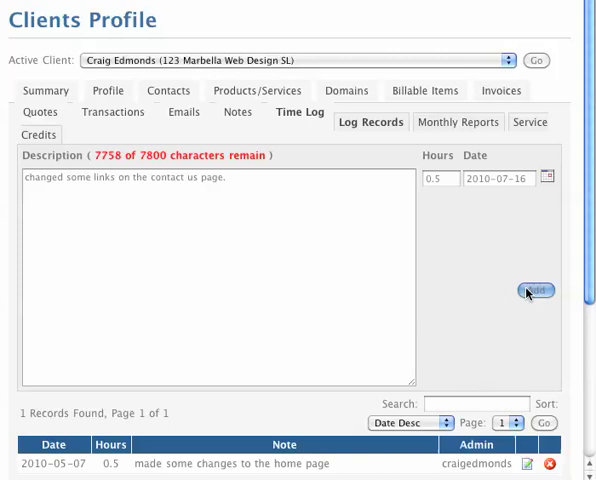
{"action": "left_click", "coordinate": [536, 290]}
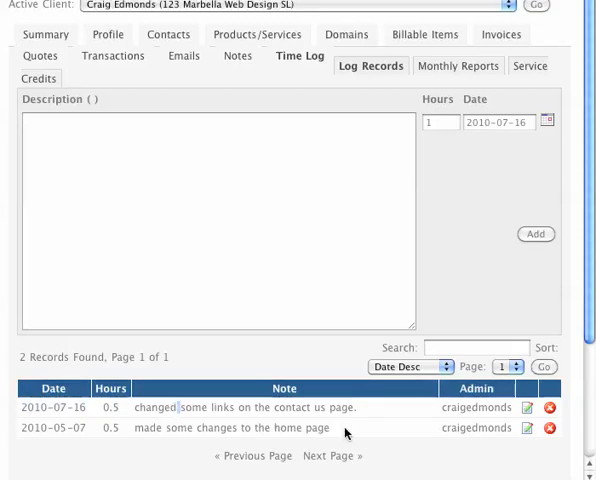
Step: Check the monthly report now showing July's 0.5 used hours and balance 9
{"action": "scroll", "scroll_direction": "down", "scroll_amount": 3}
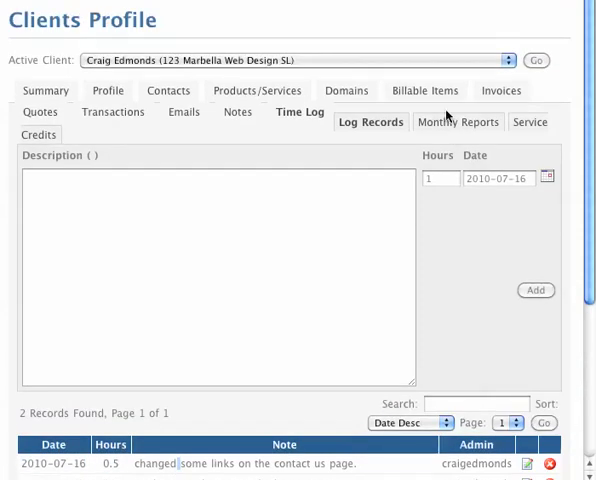
{"action": "left_click", "coordinate": [458, 122]}
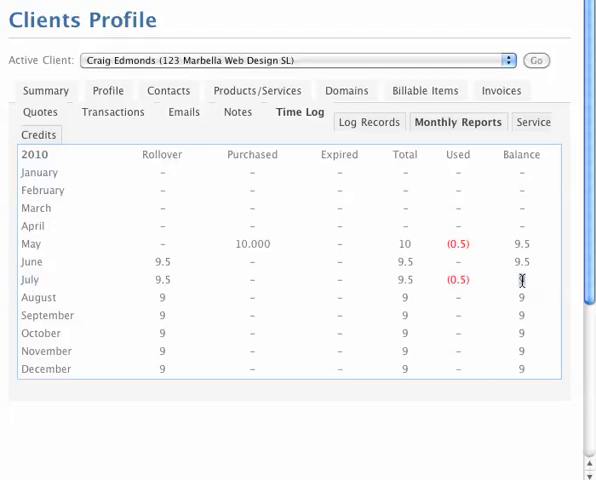
{"action": "double_click", "coordinate": [520, 280]}
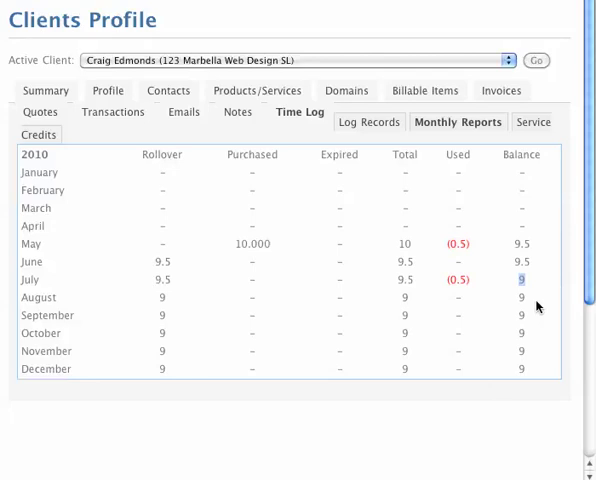